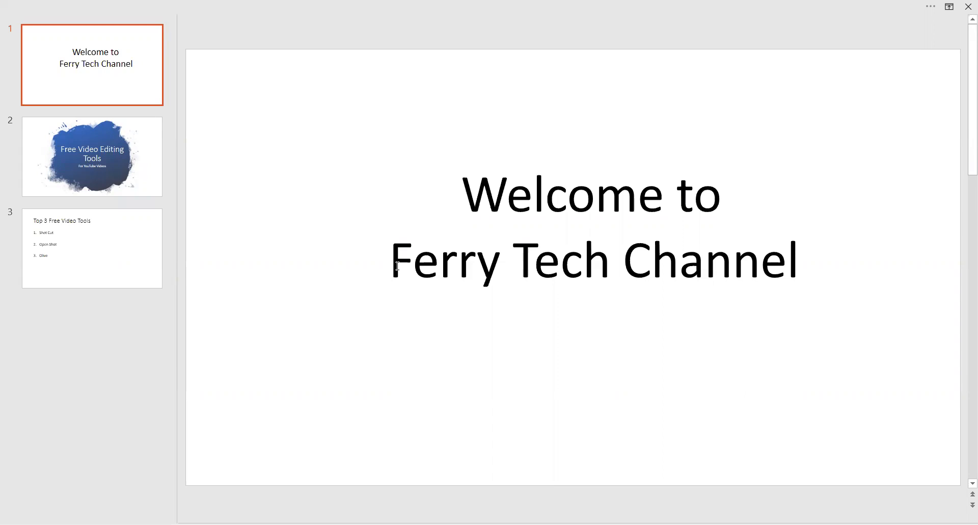
mouse_move(130, 175)
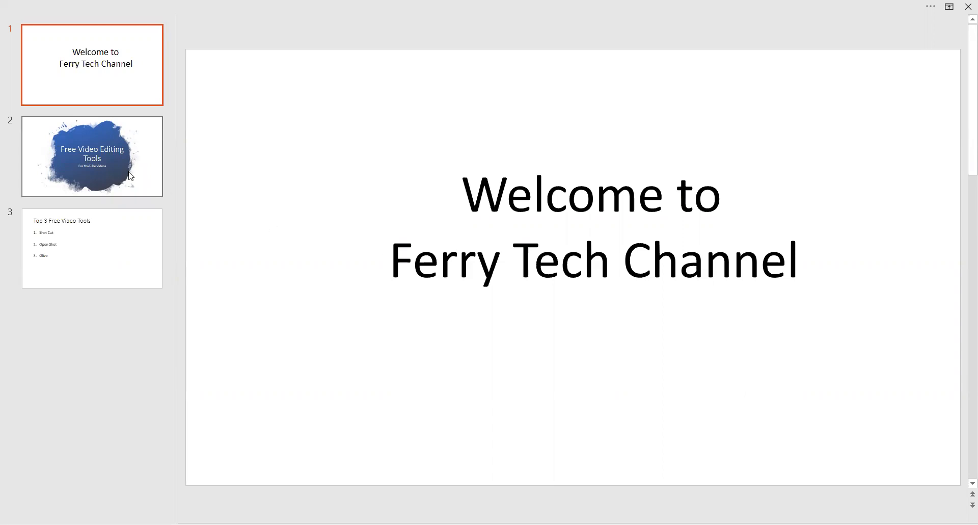
mouse_move(95, 161)
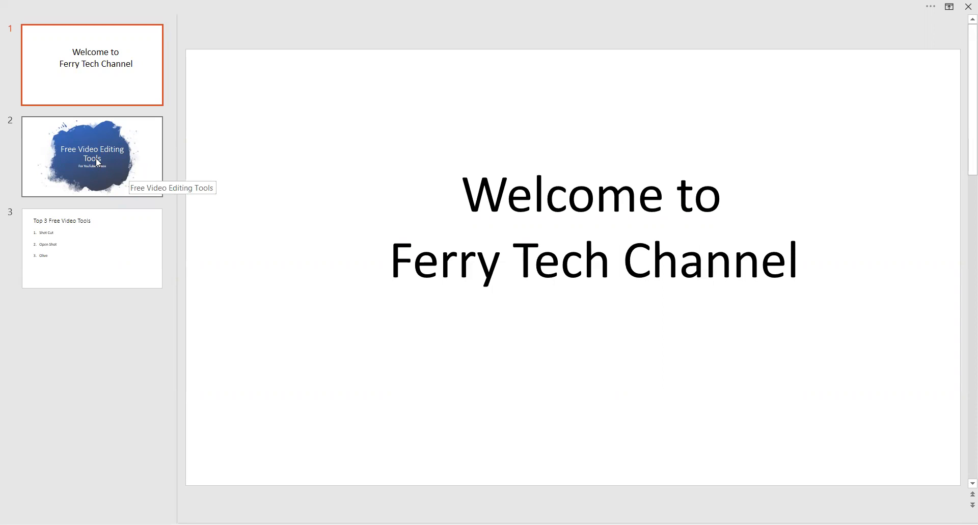
Select the slide 2 thumbnail, Free Video Editing Tools, in the slide pane
left_click(92, 156)
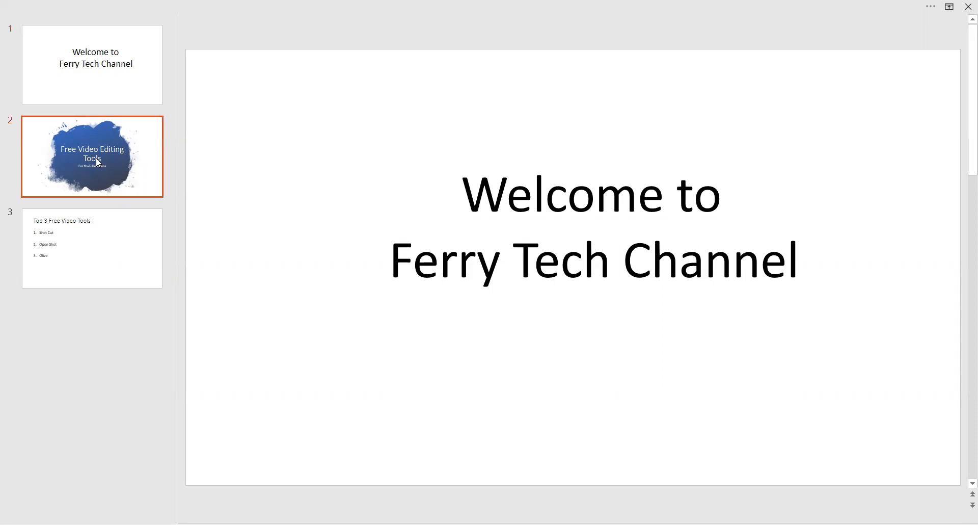
Display the 'Free Video Editing Tools – For YouTube Videos' slide in the main editing area
left_click(92, 156)
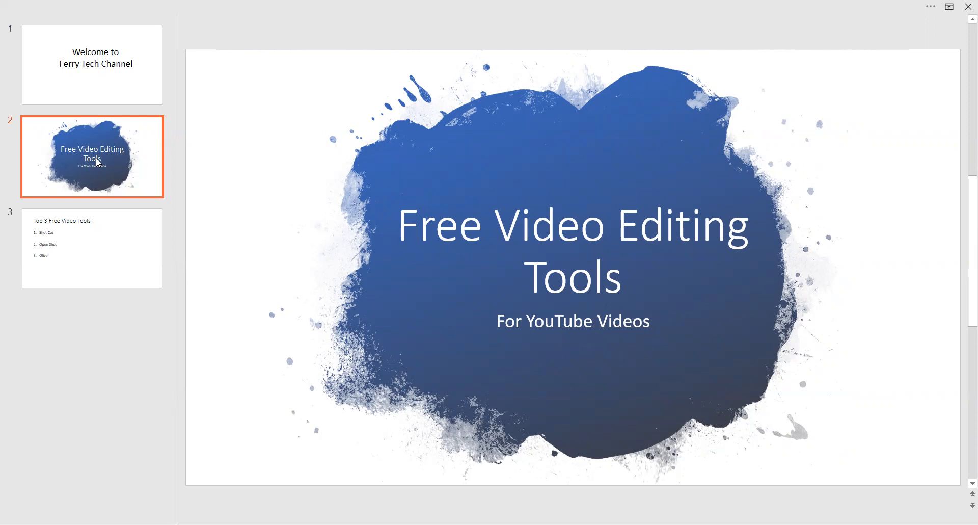
mouse_move(97, 242)
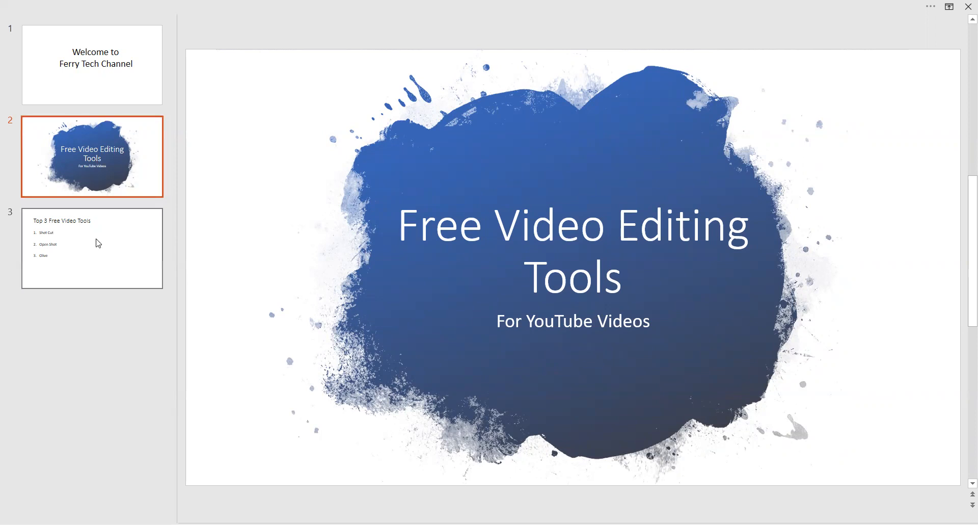
mouse_move(97, 242)
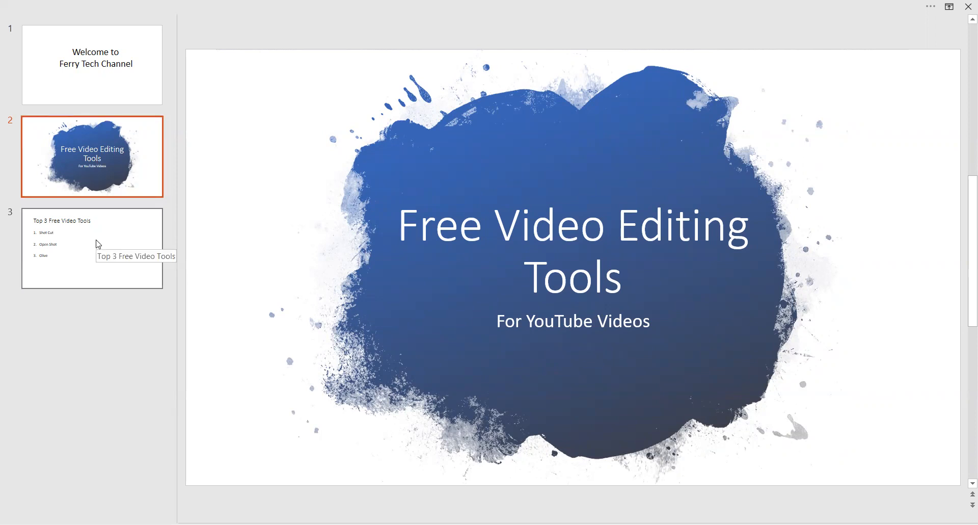
Show slide 3, 'Top 3 Free Video Tools', listing Shot Cut, Open Shot and Olive
left_click(91, 247)
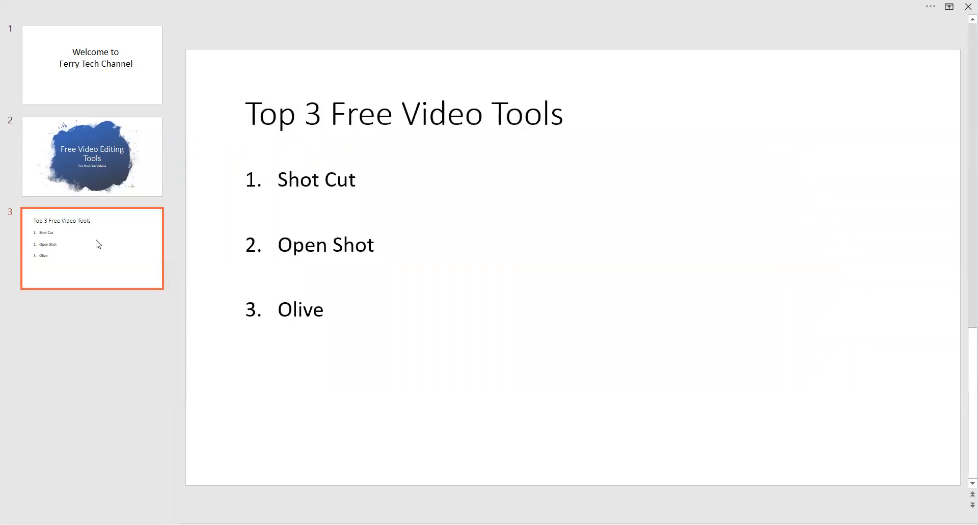
mouse_move(335, 84)
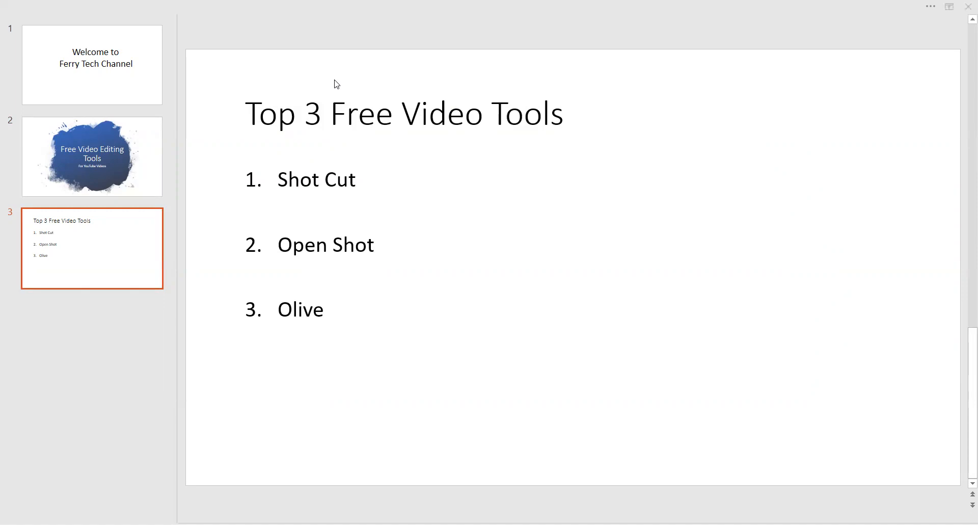
Switch to Chrome's Shotcut Home tab and scroll down toward its feature descriptions
left_click(219, 11)
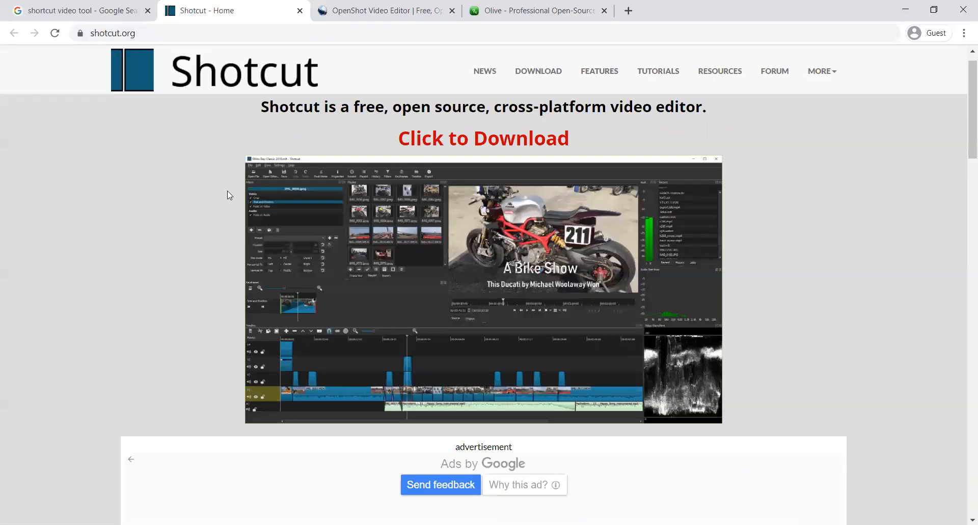
mouse_move(69, 219)
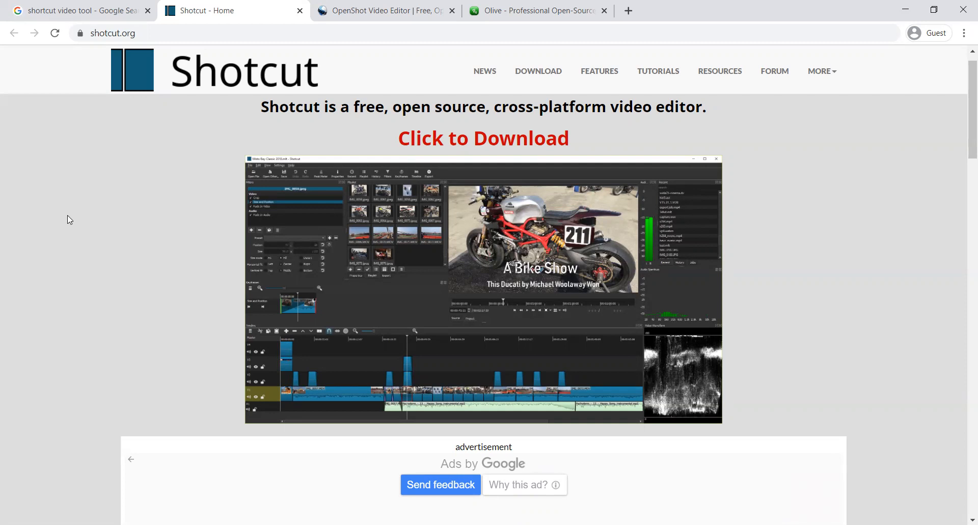
mouse_move(281, 359)
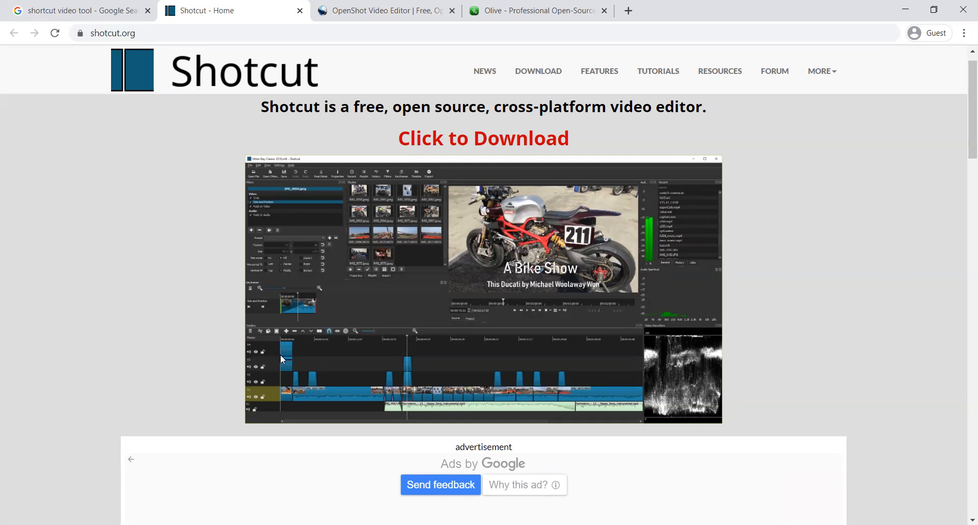
mouse_move(261, 353)
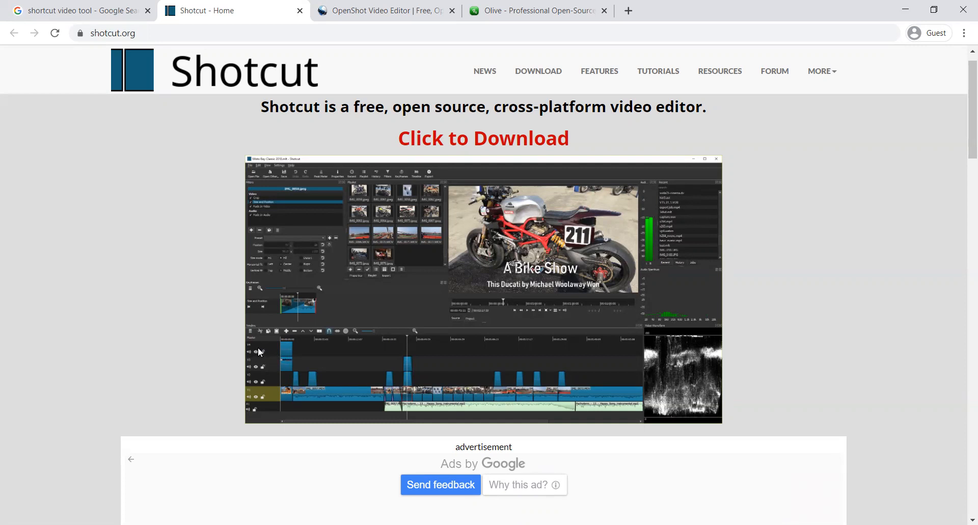
mouse_move(259, 406)
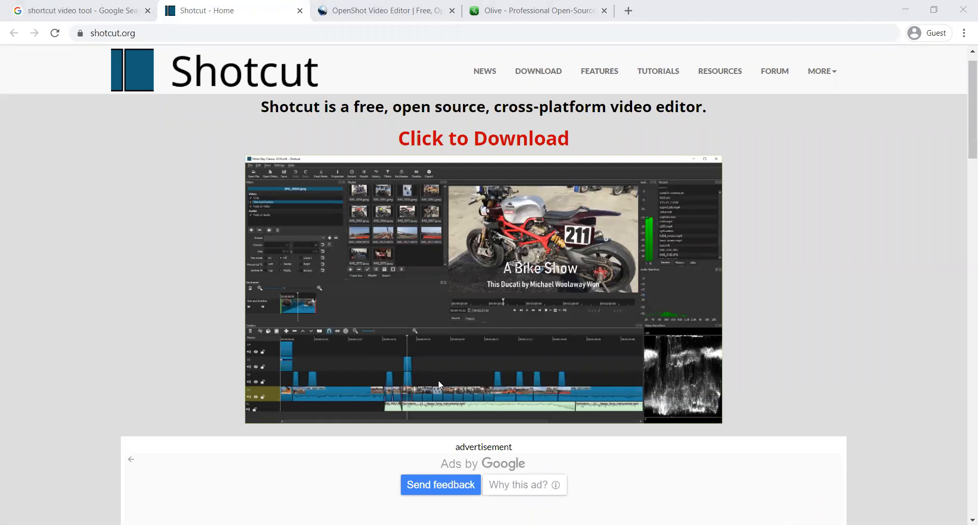
mouse_move(294, 358)
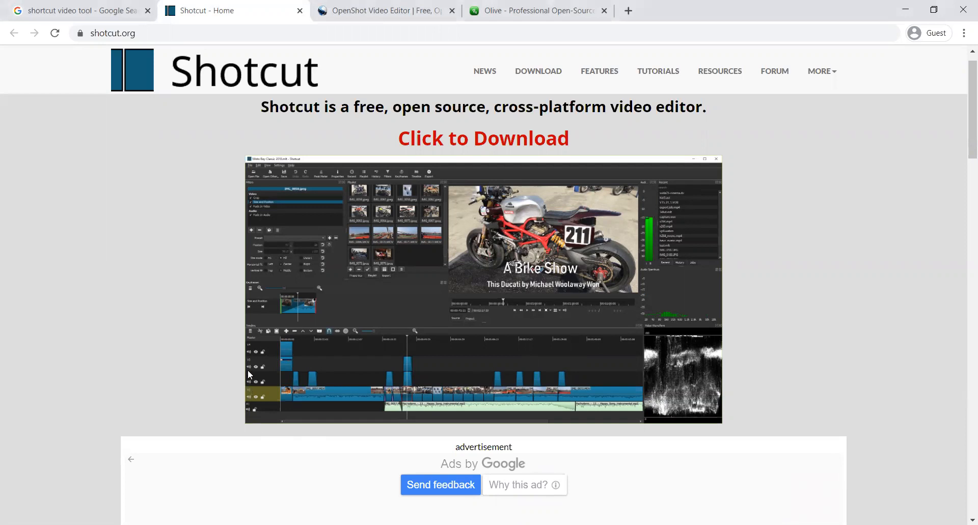
mouse_move(262, 352)
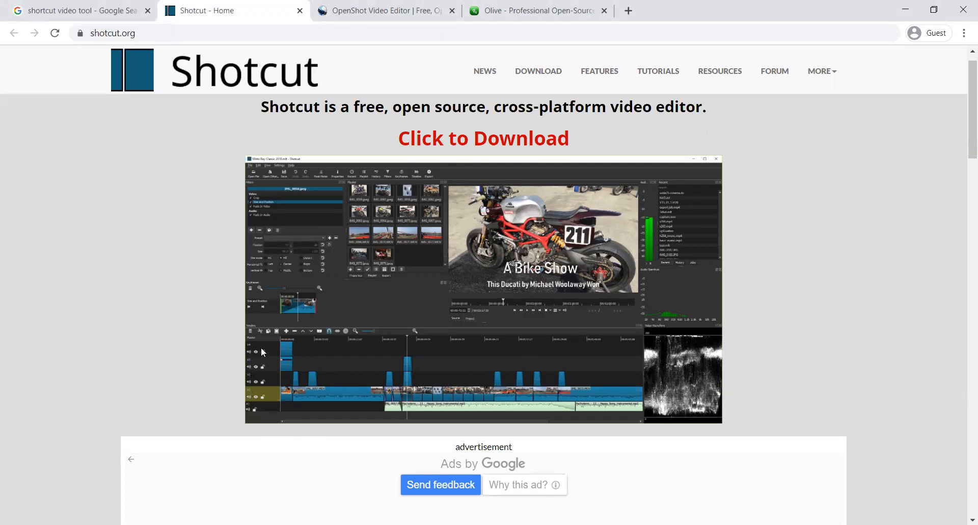
mouse_move(289, 349)
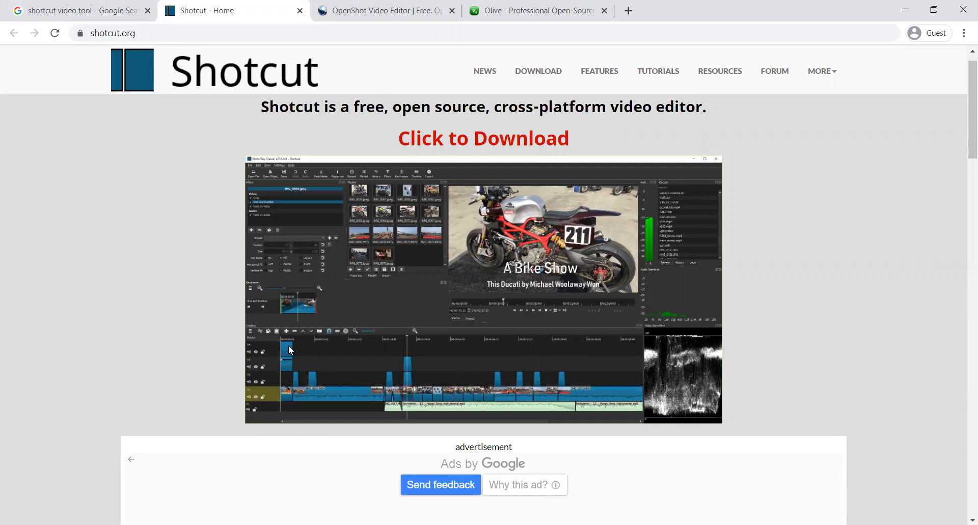
mouse_move(271, 350)
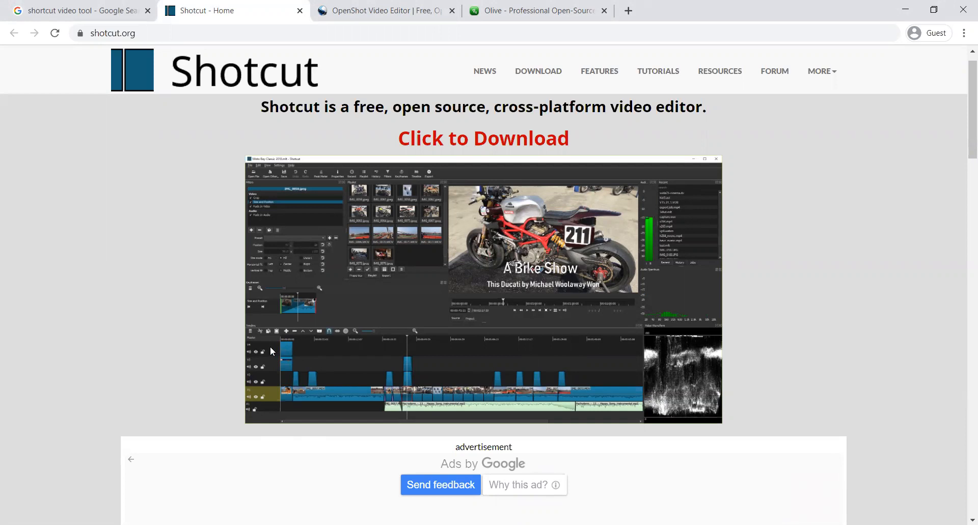
mouse_move(272, 369)
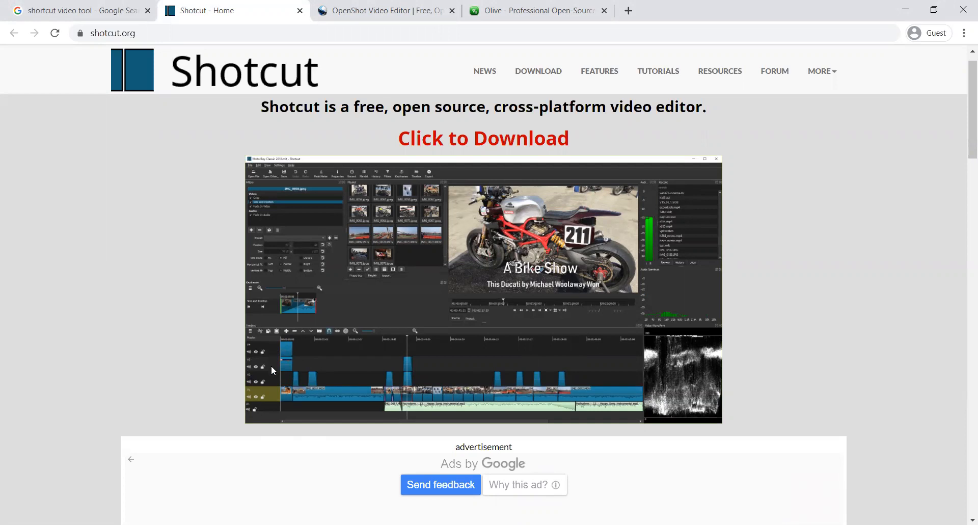
mouse_move(271, 399)
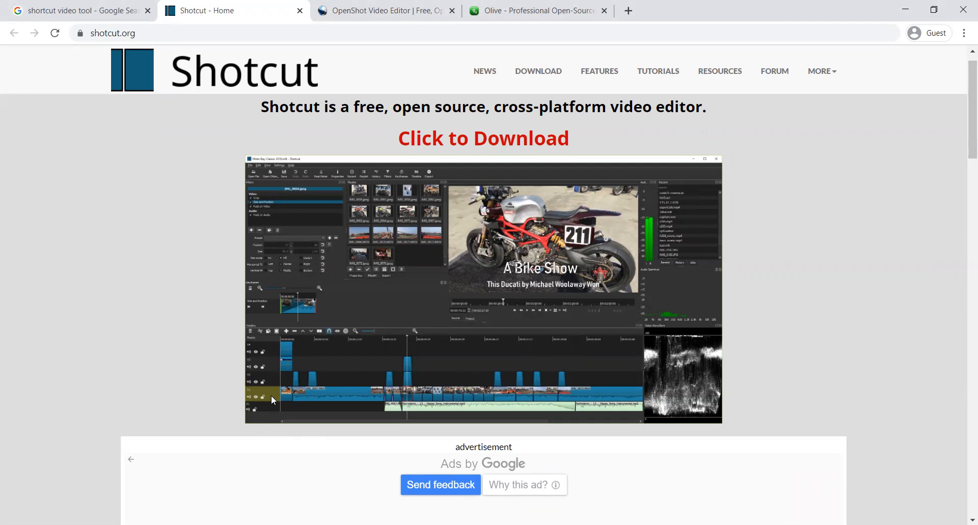
mouse_move(390, 253)
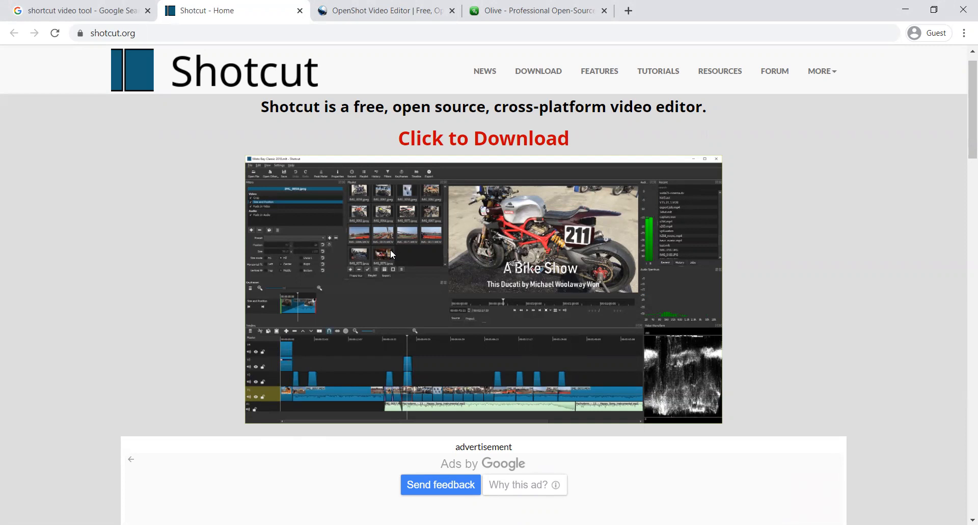
mouse_move(964, 206)
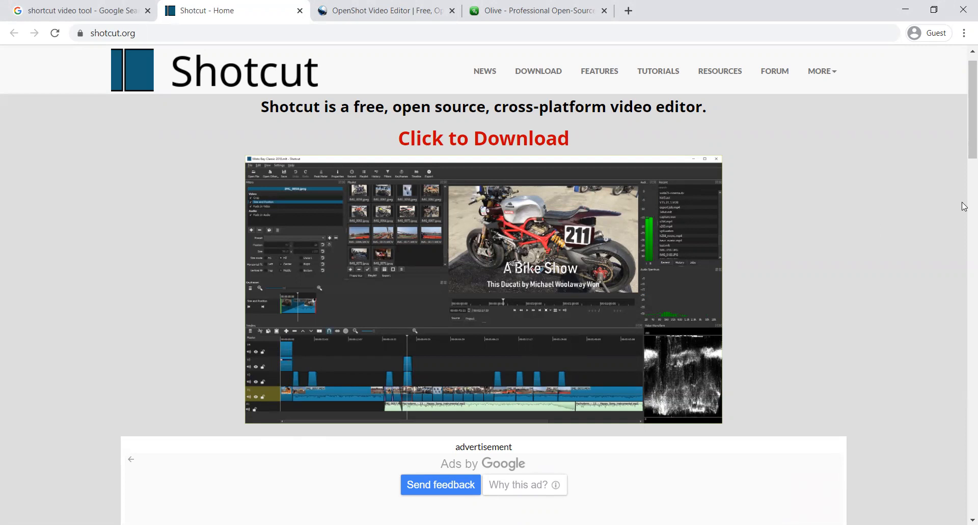
scroll("down", 3)
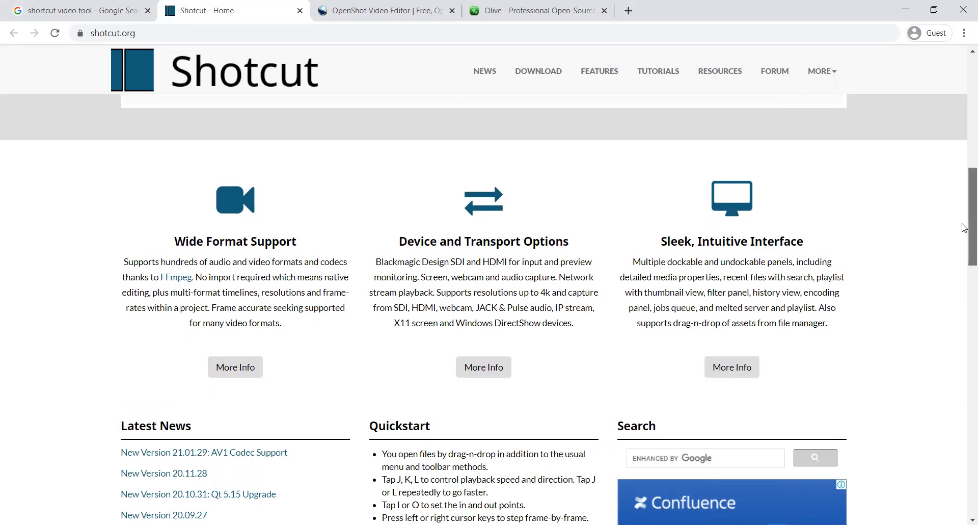
Scroll through shotcut.org's features, news and videos and back up, then switch to OpenShot
scroll("down", 3)
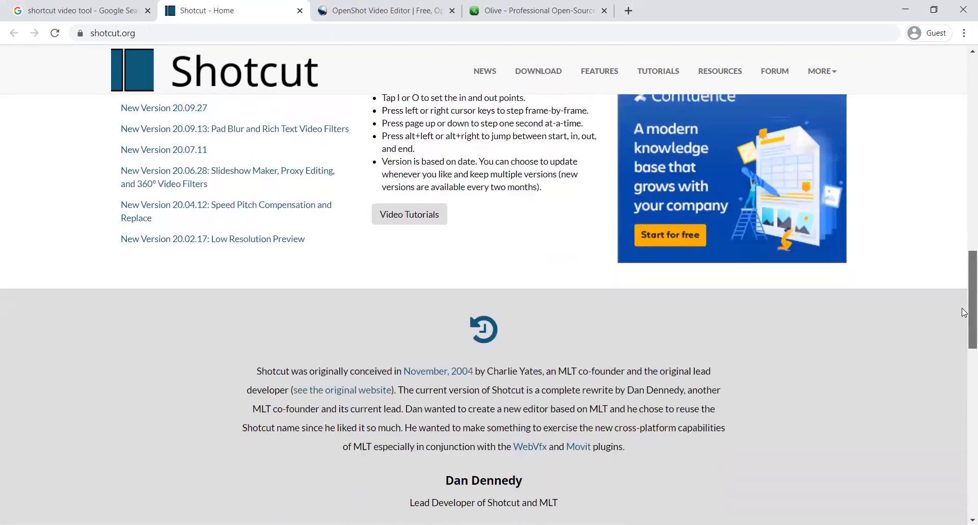
scroll("down", 3)
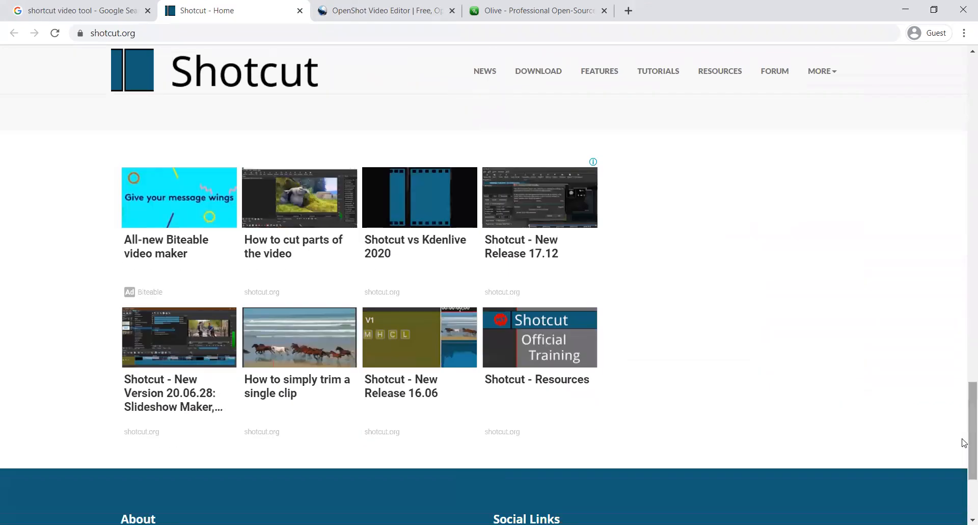
scroll("up", 3)
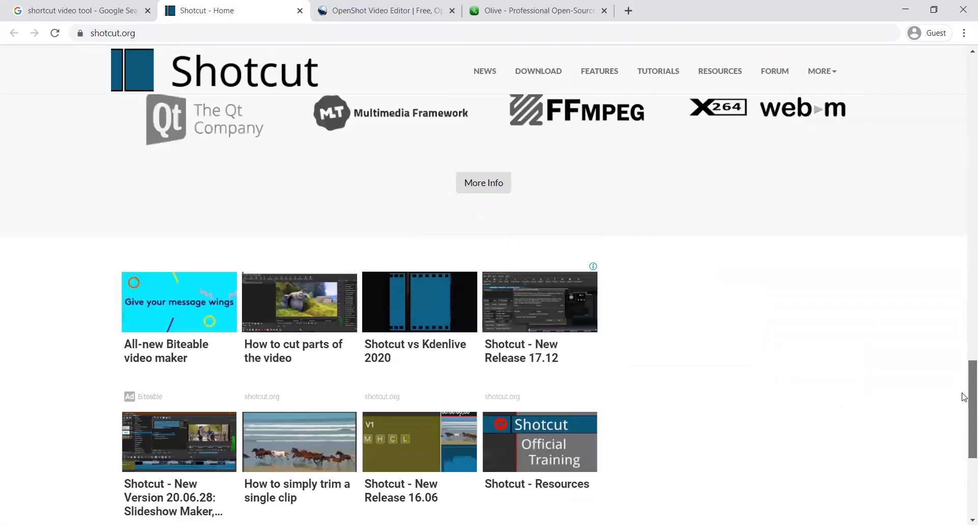
scroll("up", 3)
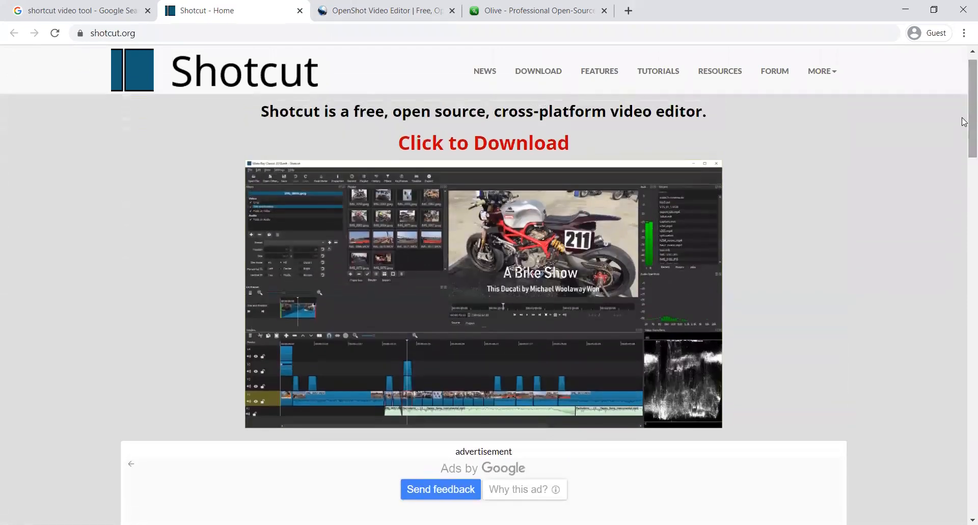
left_click(384, 10)
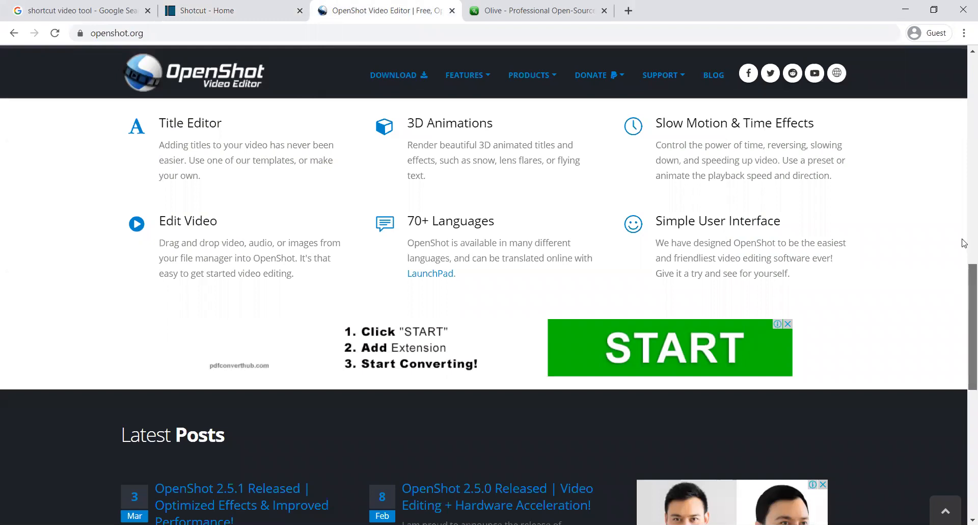
Scroll the openshot.org homepage down to the 'Our Features' section
scroll("up", 3)
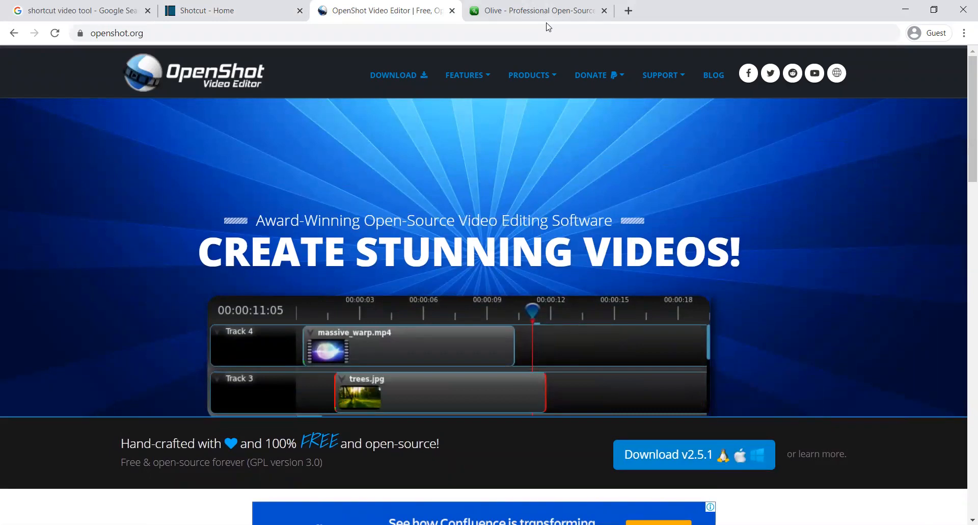
scroll("down", 3)
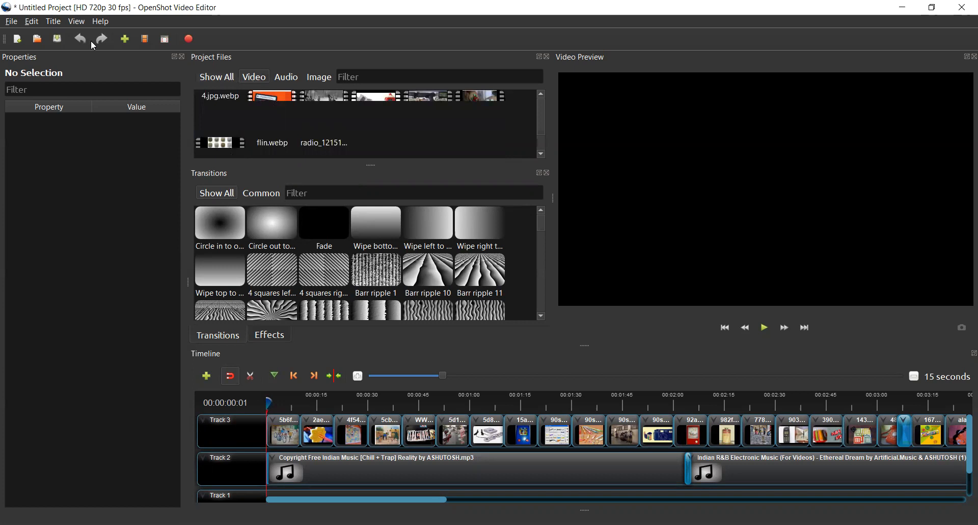
Filter OpenShot's Project Files to Audio, showing the two music tracks, and browse the timeline
left_click(10, 21)
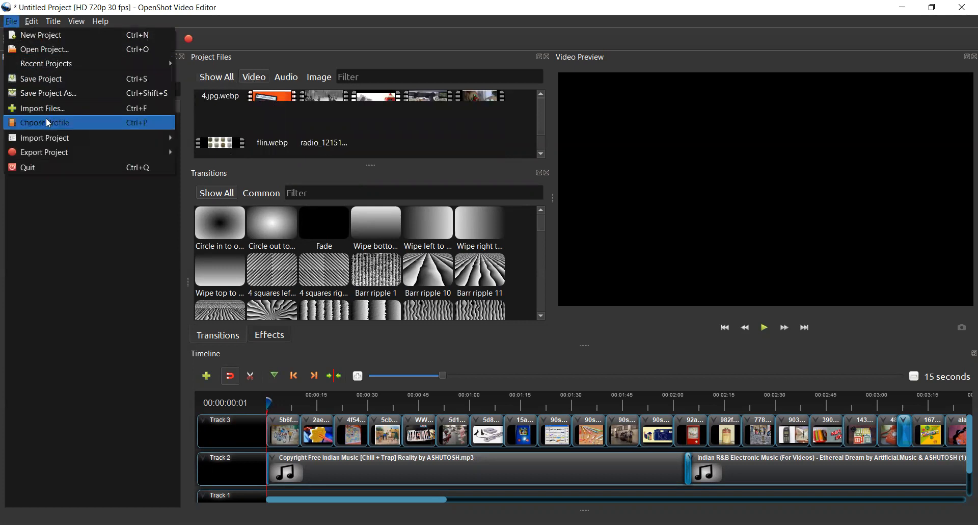
mouse_move(42, 108)
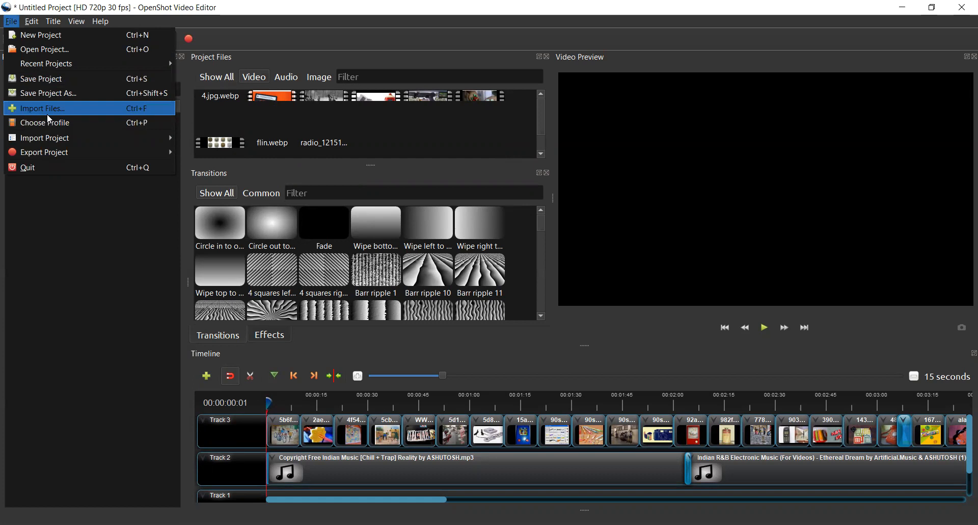
mouse_move(279, 85)
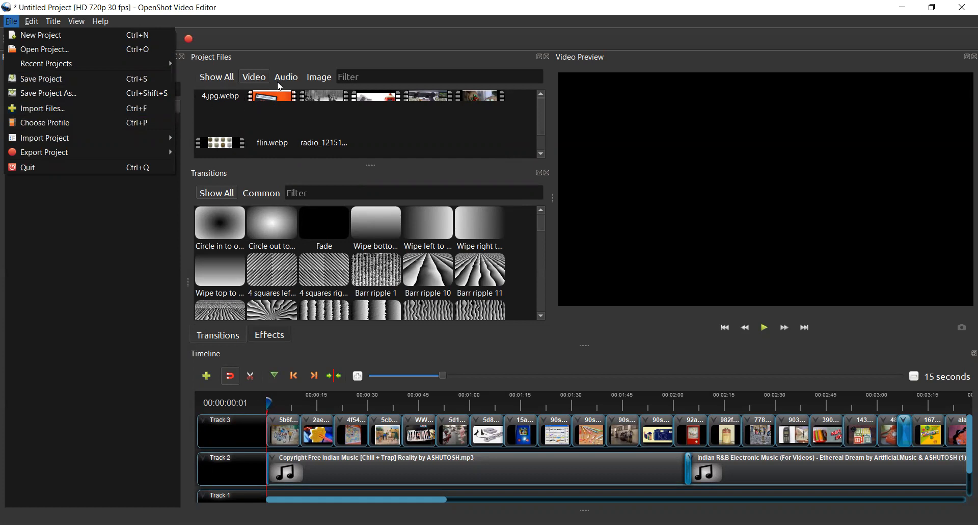
left_click(286, 77)
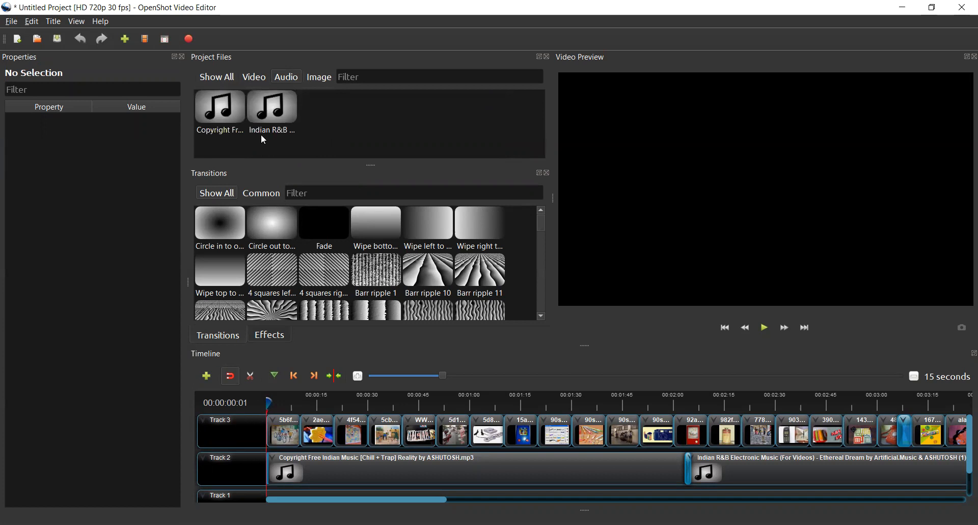
left_click(219, 106)
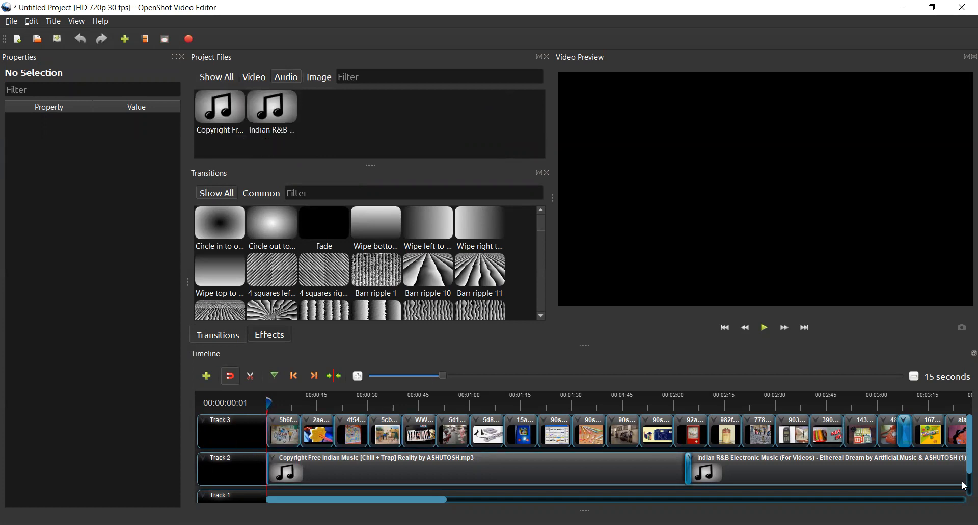
scroll("down", 3)
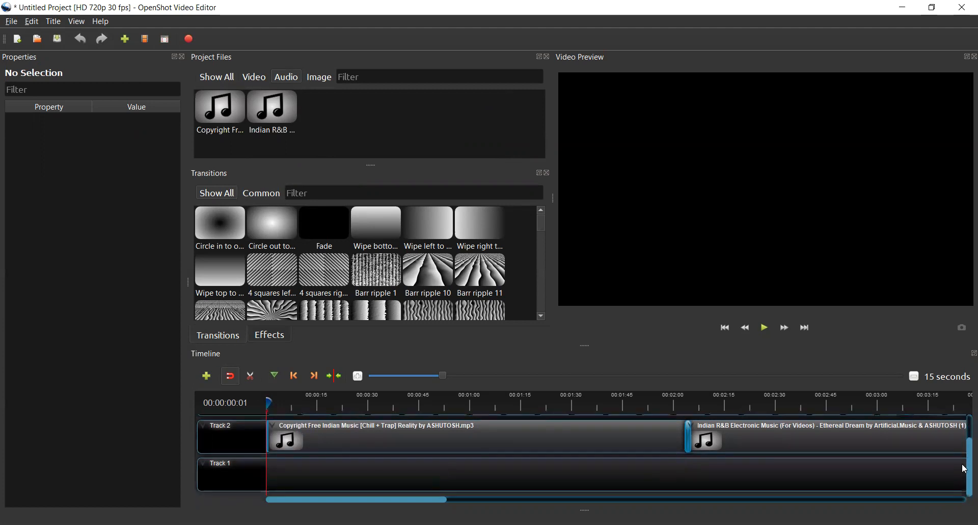
mouse_move(963, 432)
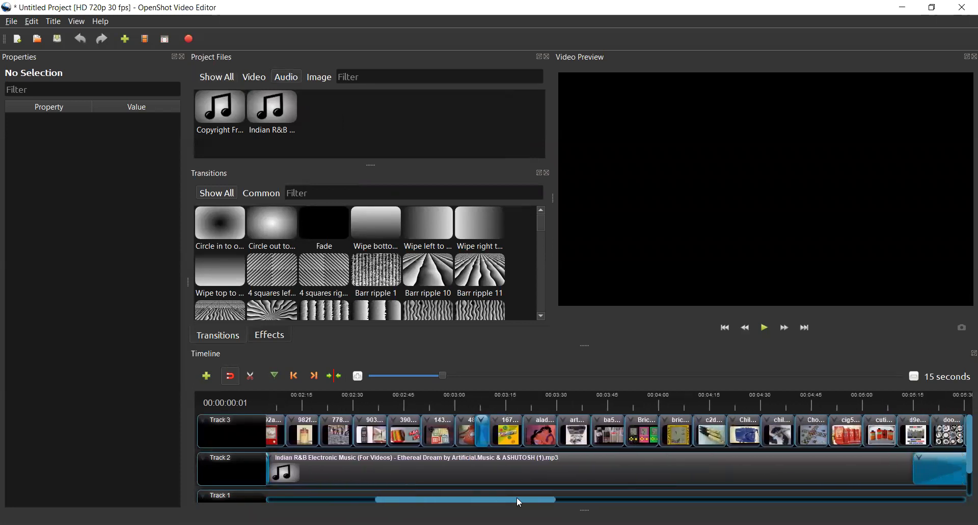
scroll("right", 3)
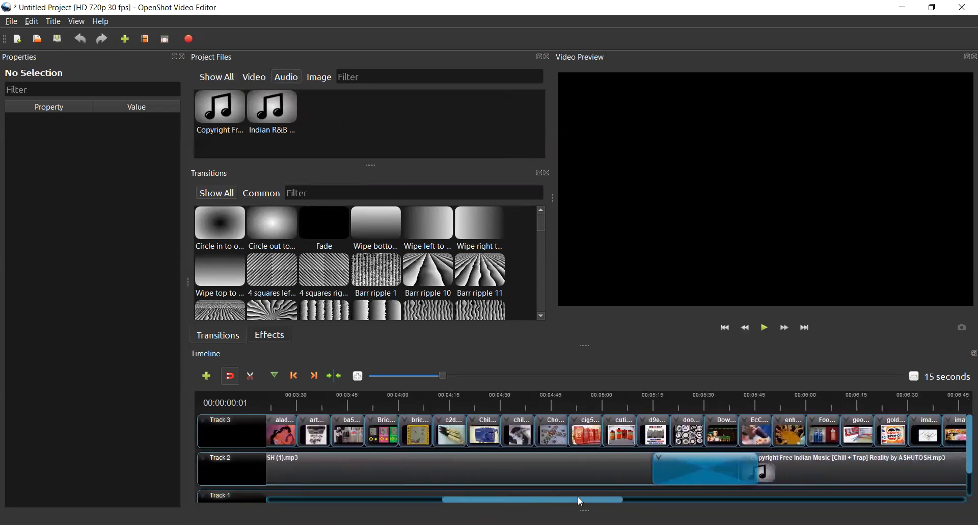
scroll("left", 3)
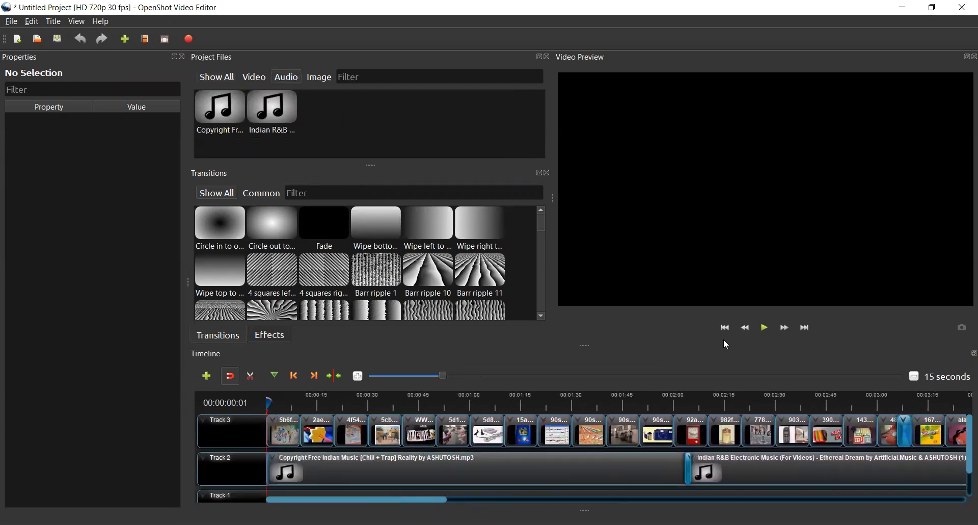
Play and pause the OpenShot project preview twice, then switch to Chrome's Olive tab
left_click(763, 327)
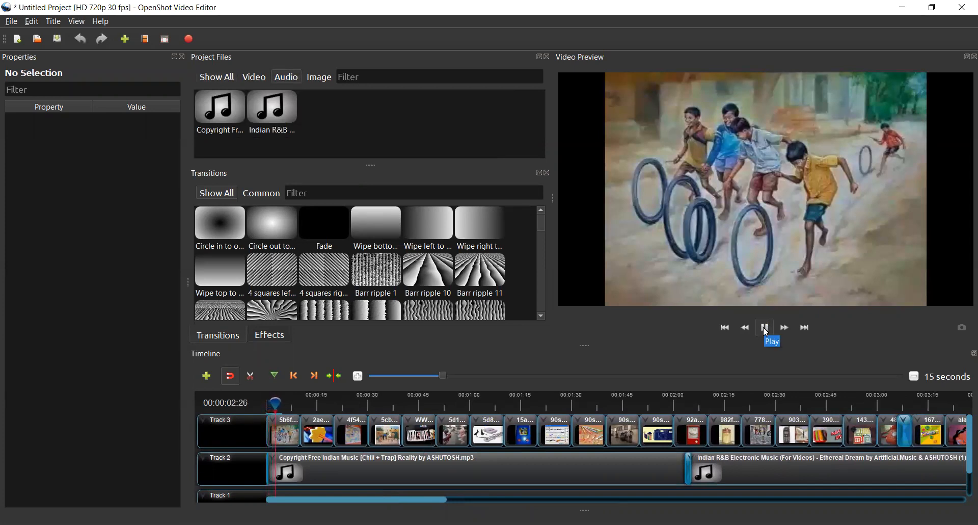
left_click(764, 327)
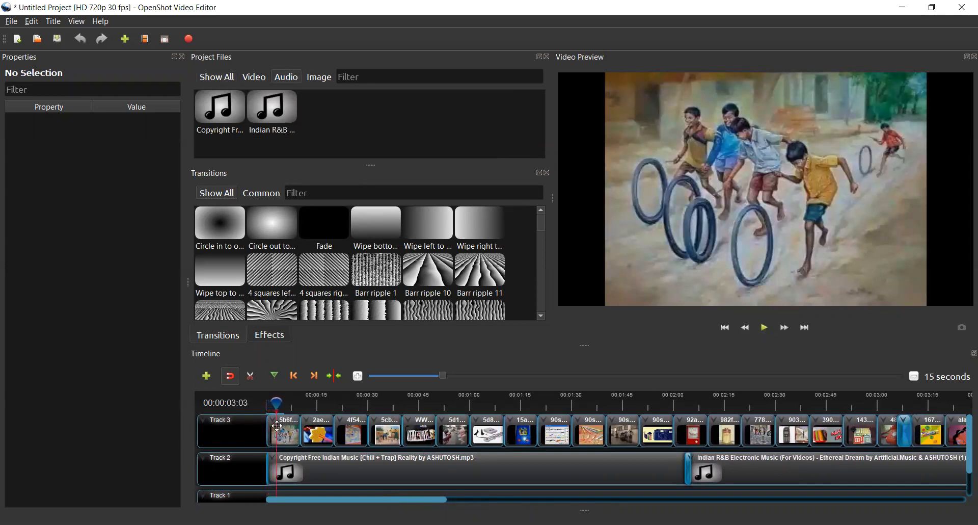
left_click(764, 327)
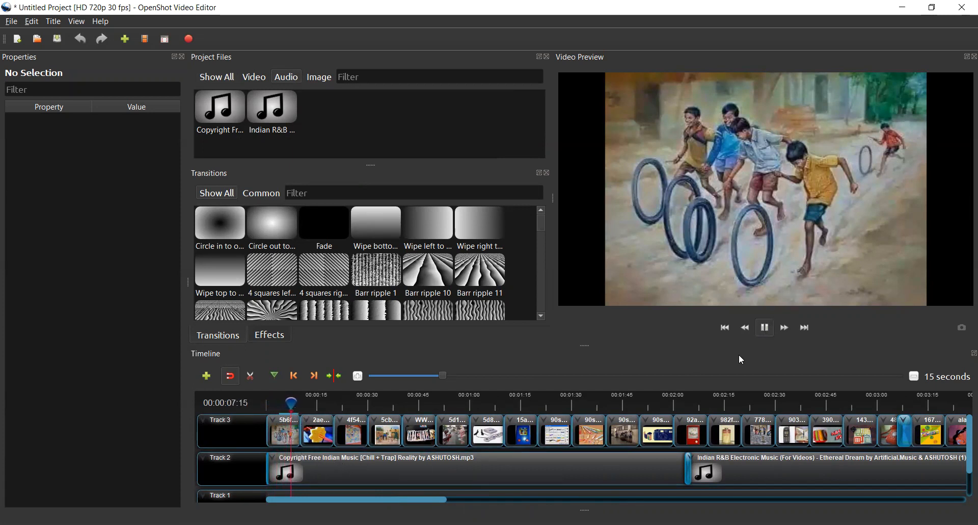
left_click(764, 328)
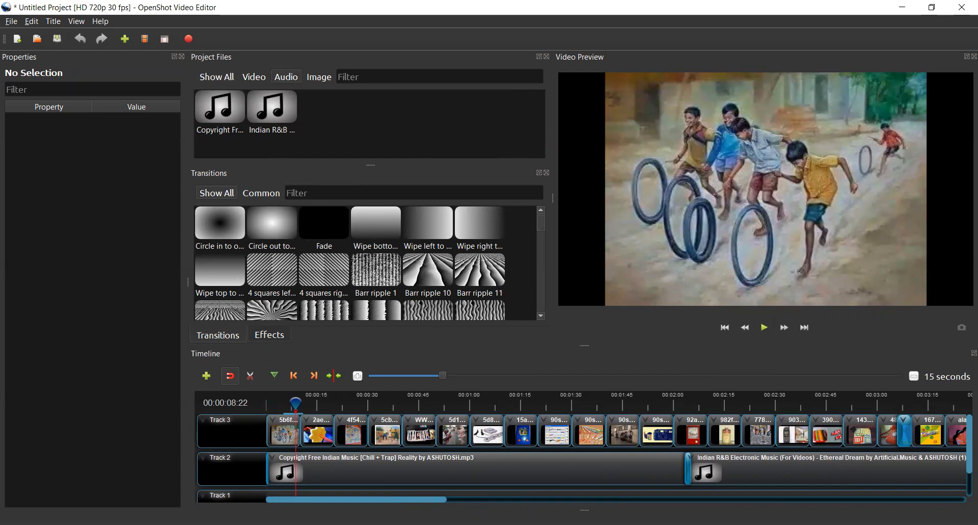
mouse_move(597, 381)
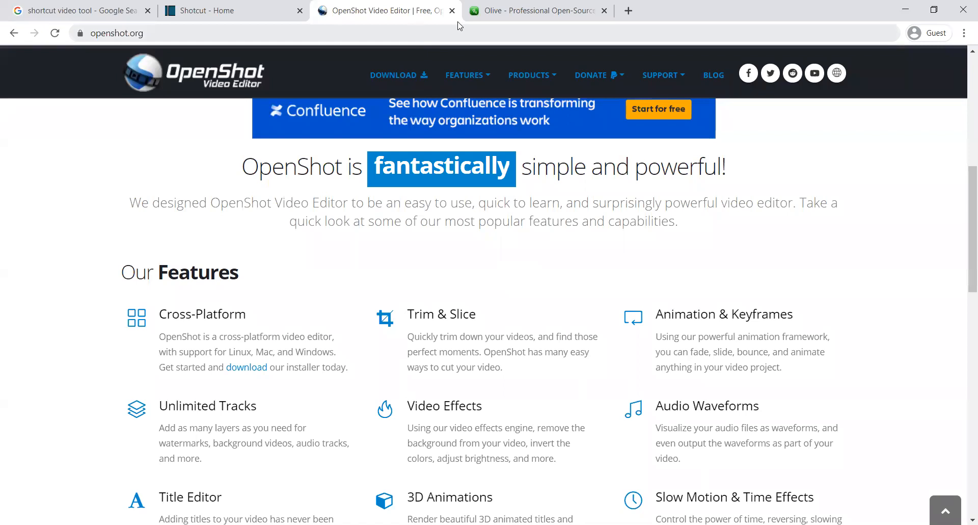
left_click(537, 11)
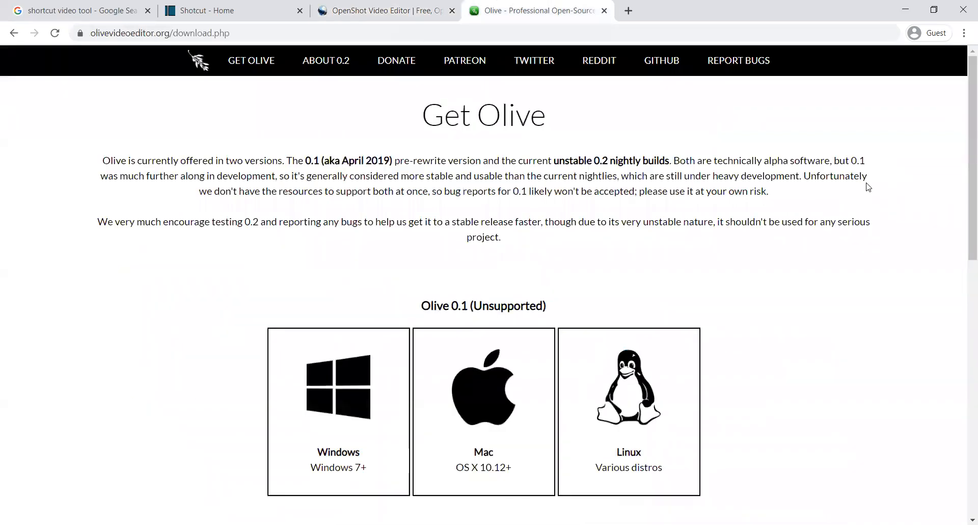
mouse_move(963, 185)
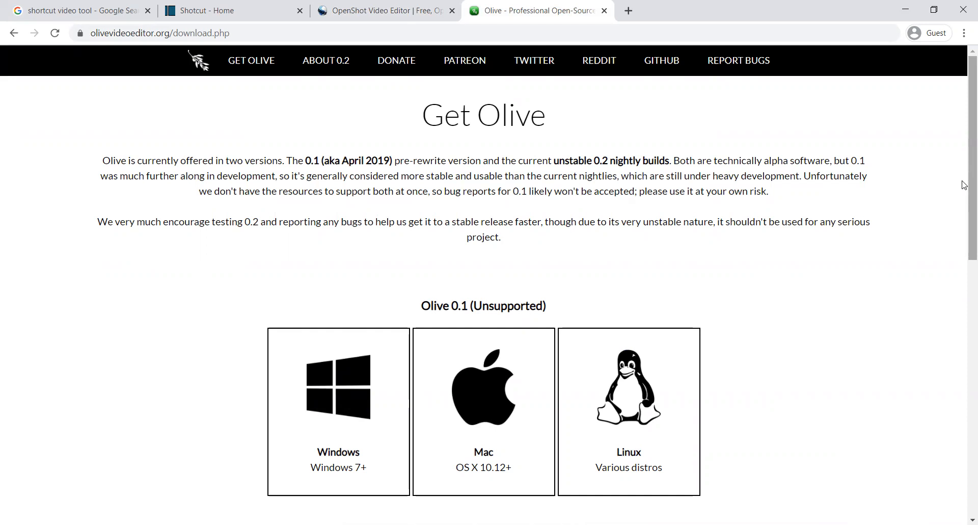
Scroll olivevideoeditor.org's download page past the 0.2 Nightly Builds to Source Code
scroll("down", 3)
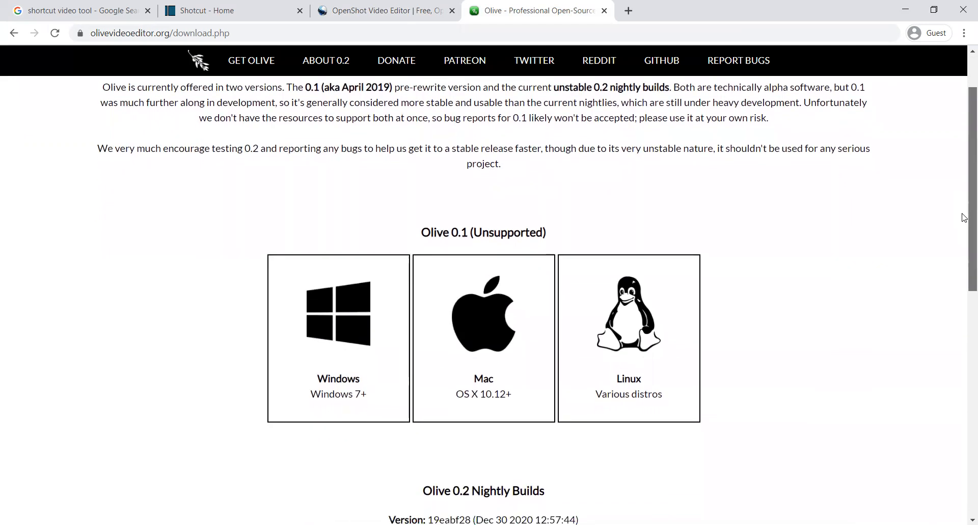
scroll("down", 3)
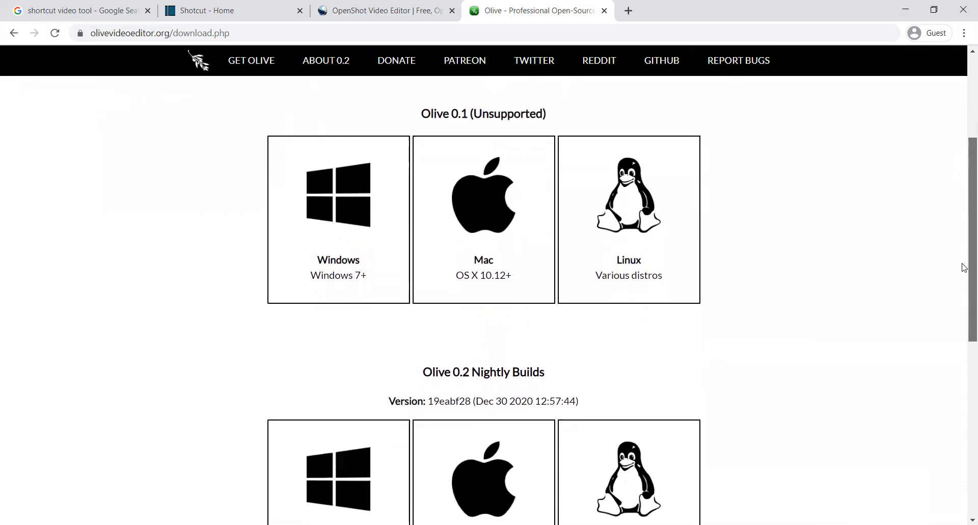
scroll("down", 3)
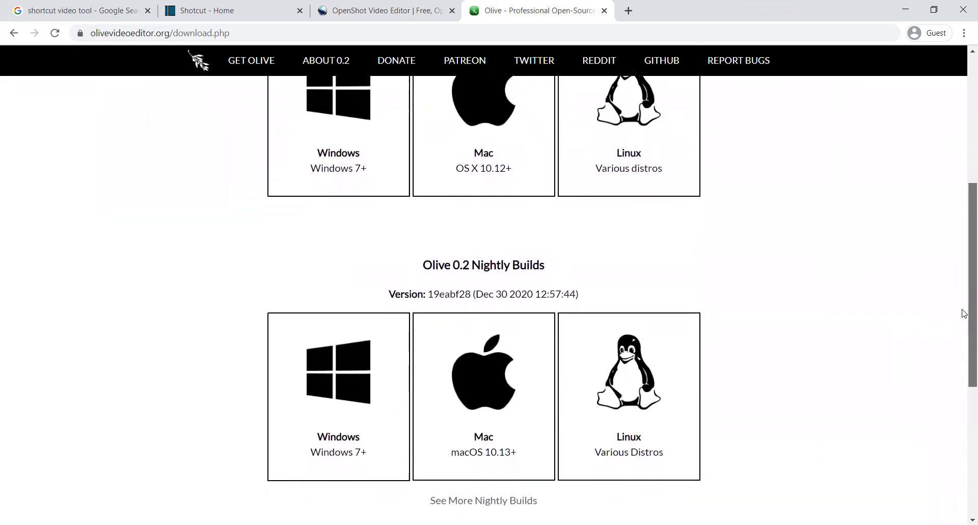
scroll("down", 3)
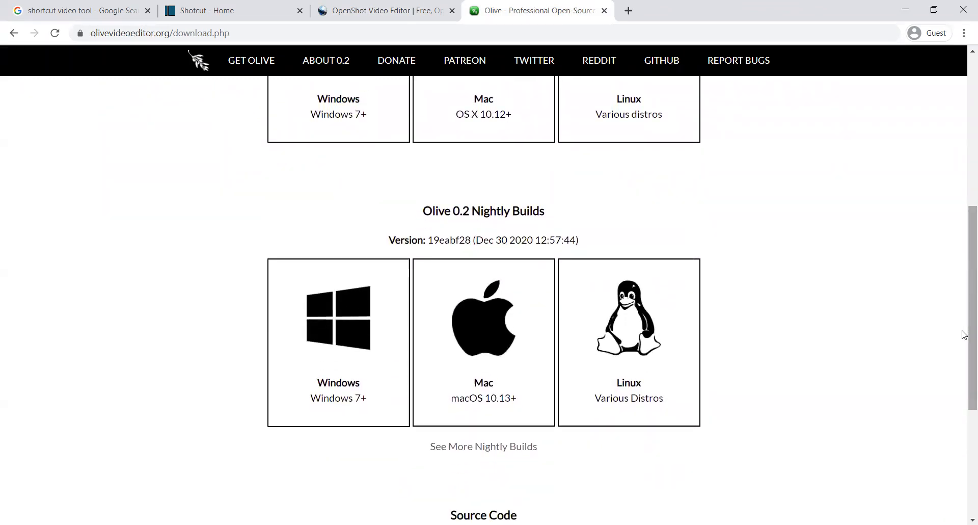
scroll("down", 3)
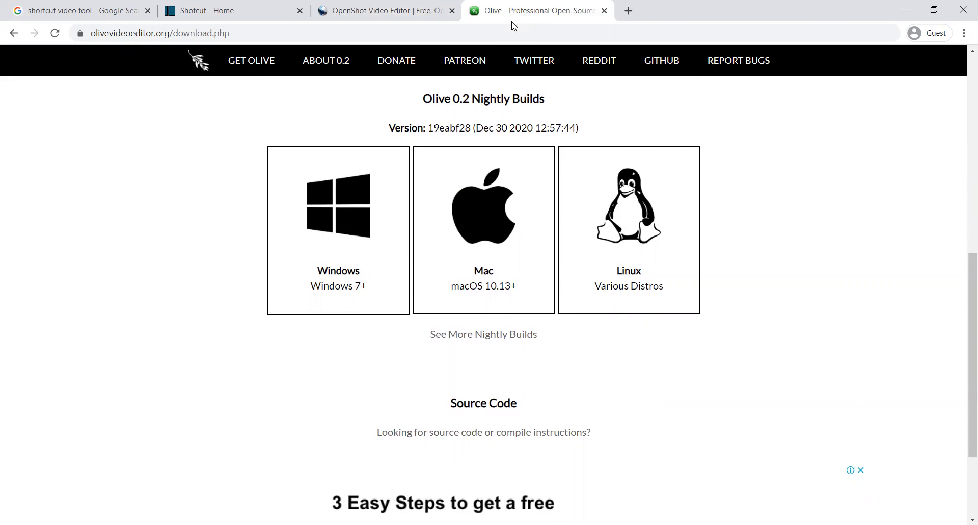
mouse_move(533, 60)
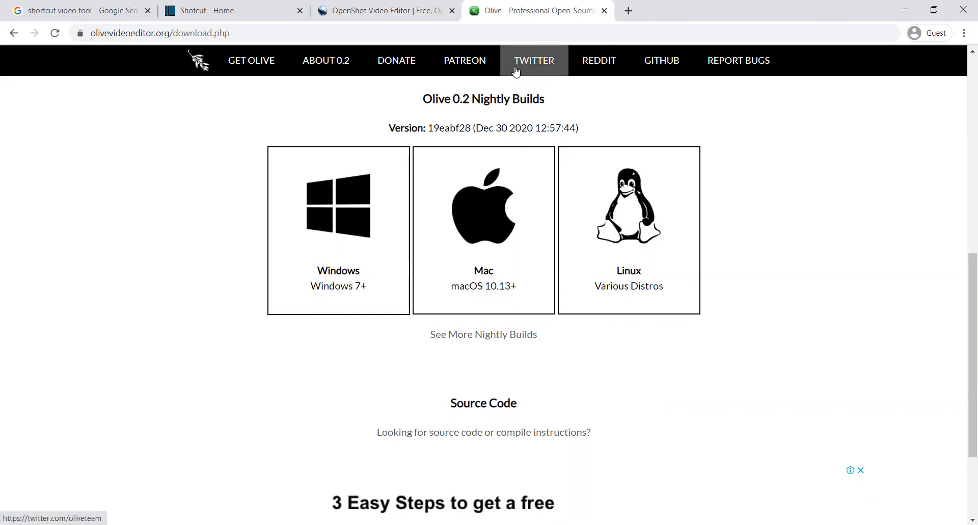
mouse_move(487, 105)
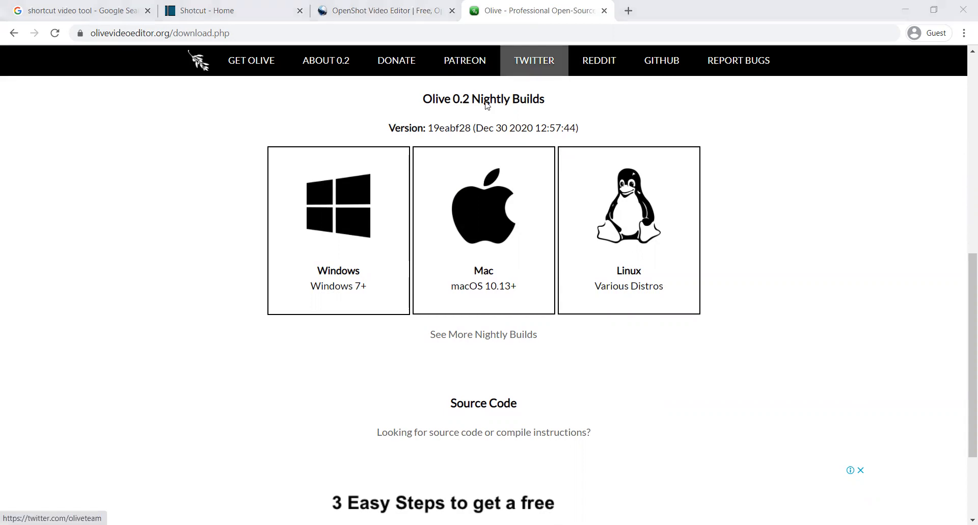
mouse_move(483, 103)
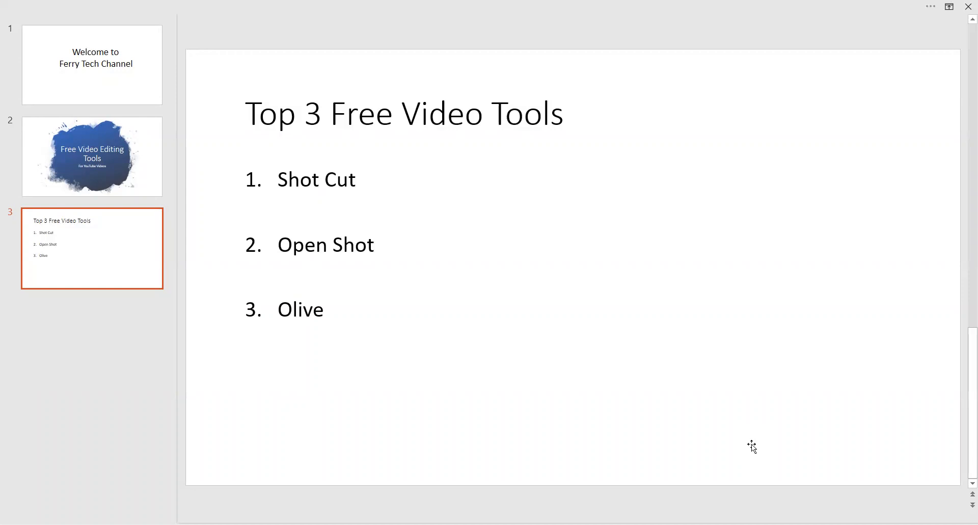
mouse_move(564, 29)
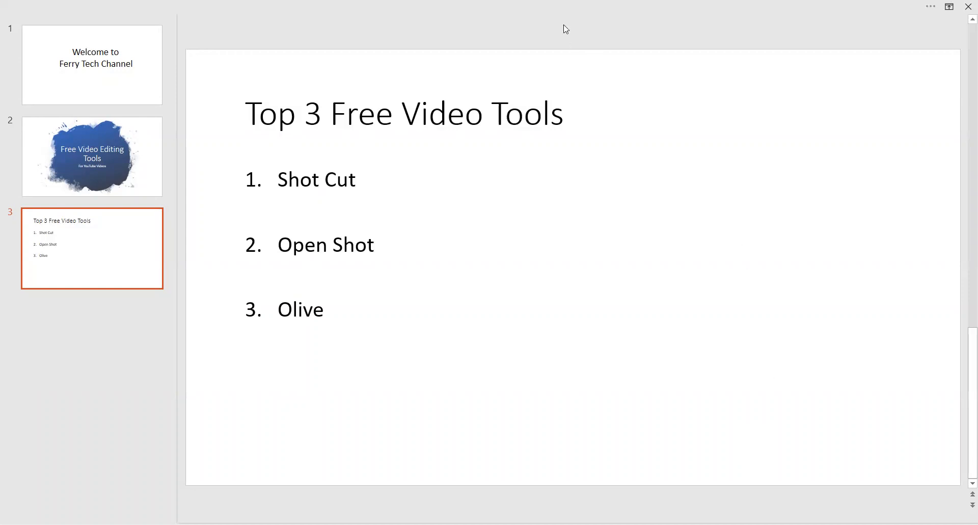